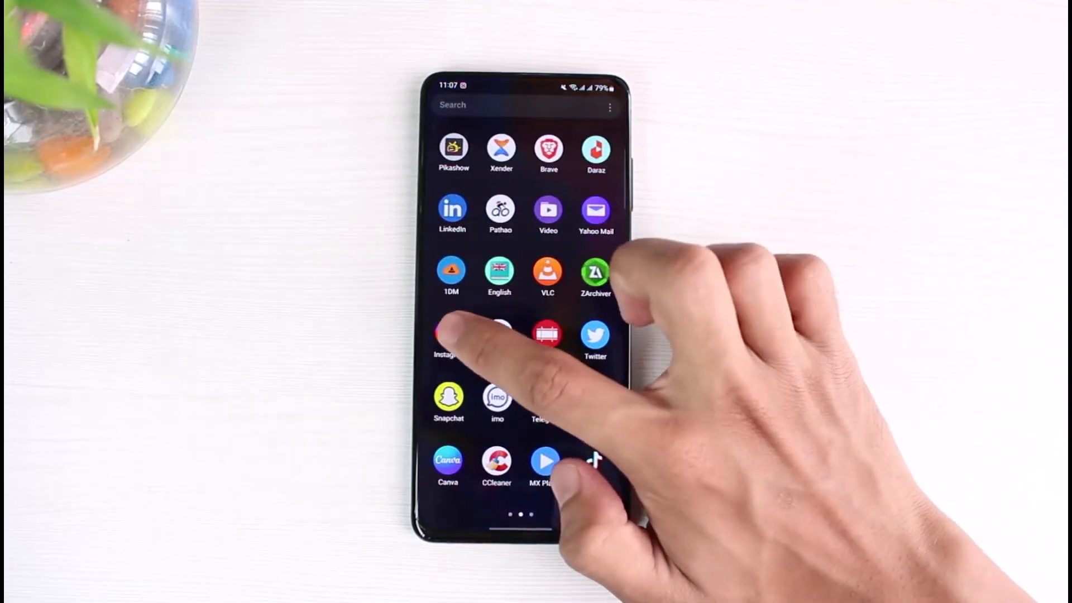
# Launch Instagram from the Android app drawer
pyautogui.click(448, 335)
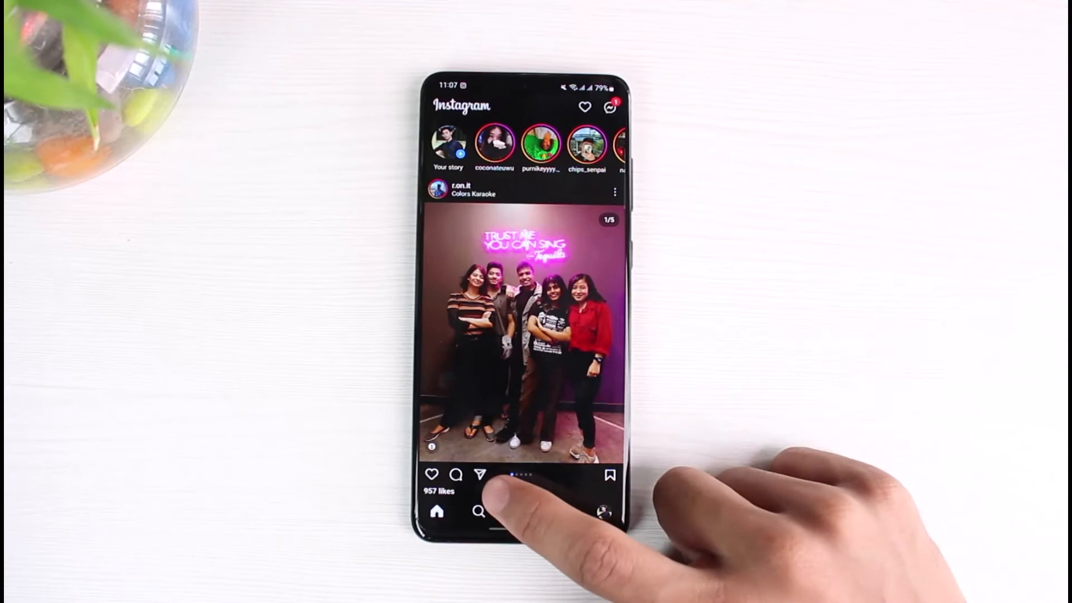
pyautogui.click(478, 512)
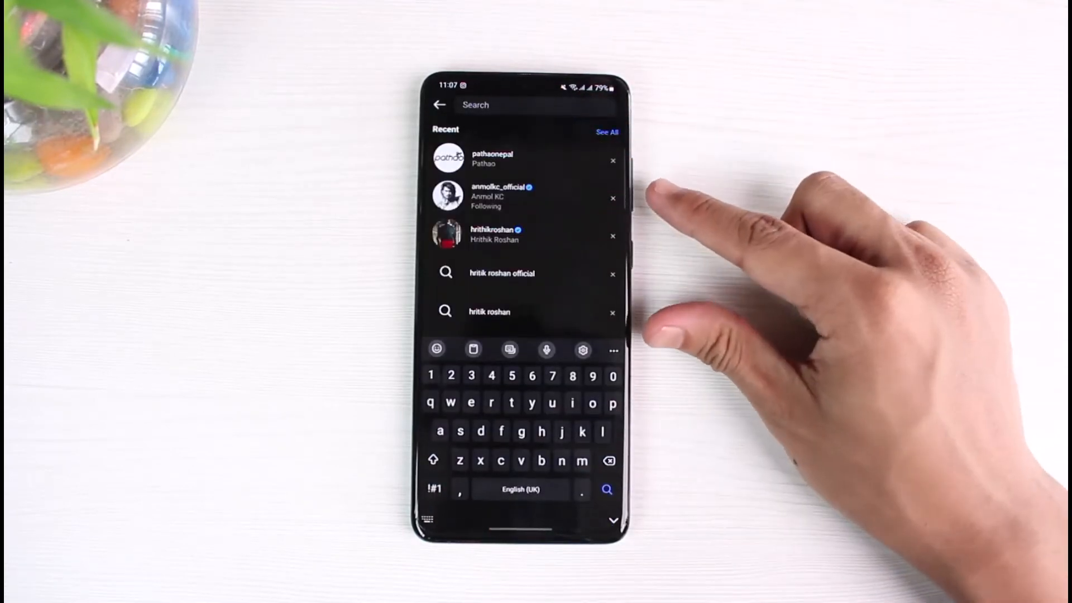
pyautogui.write('obibububo')
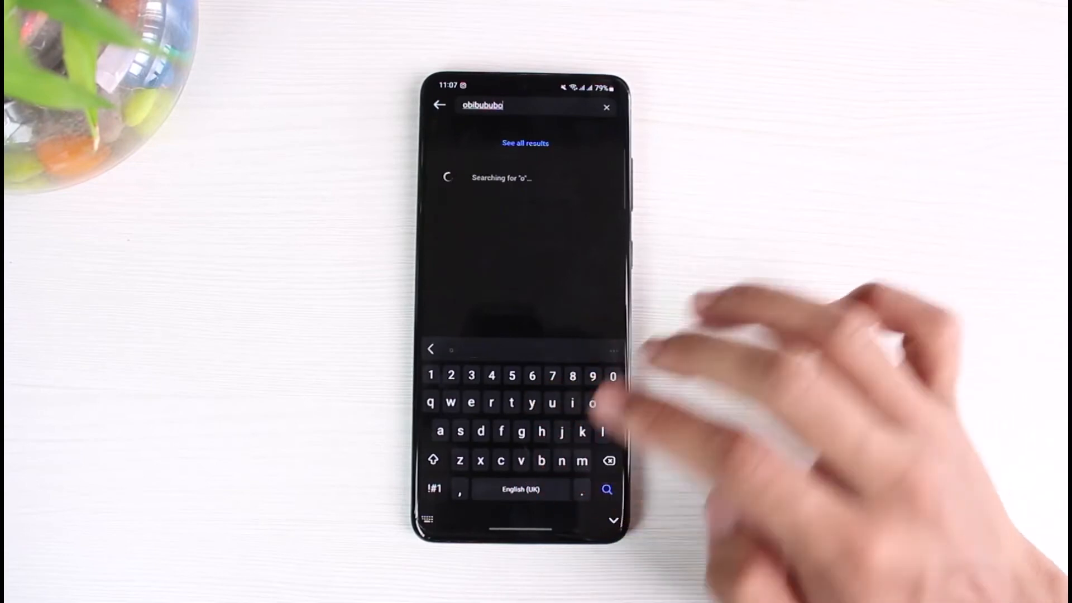